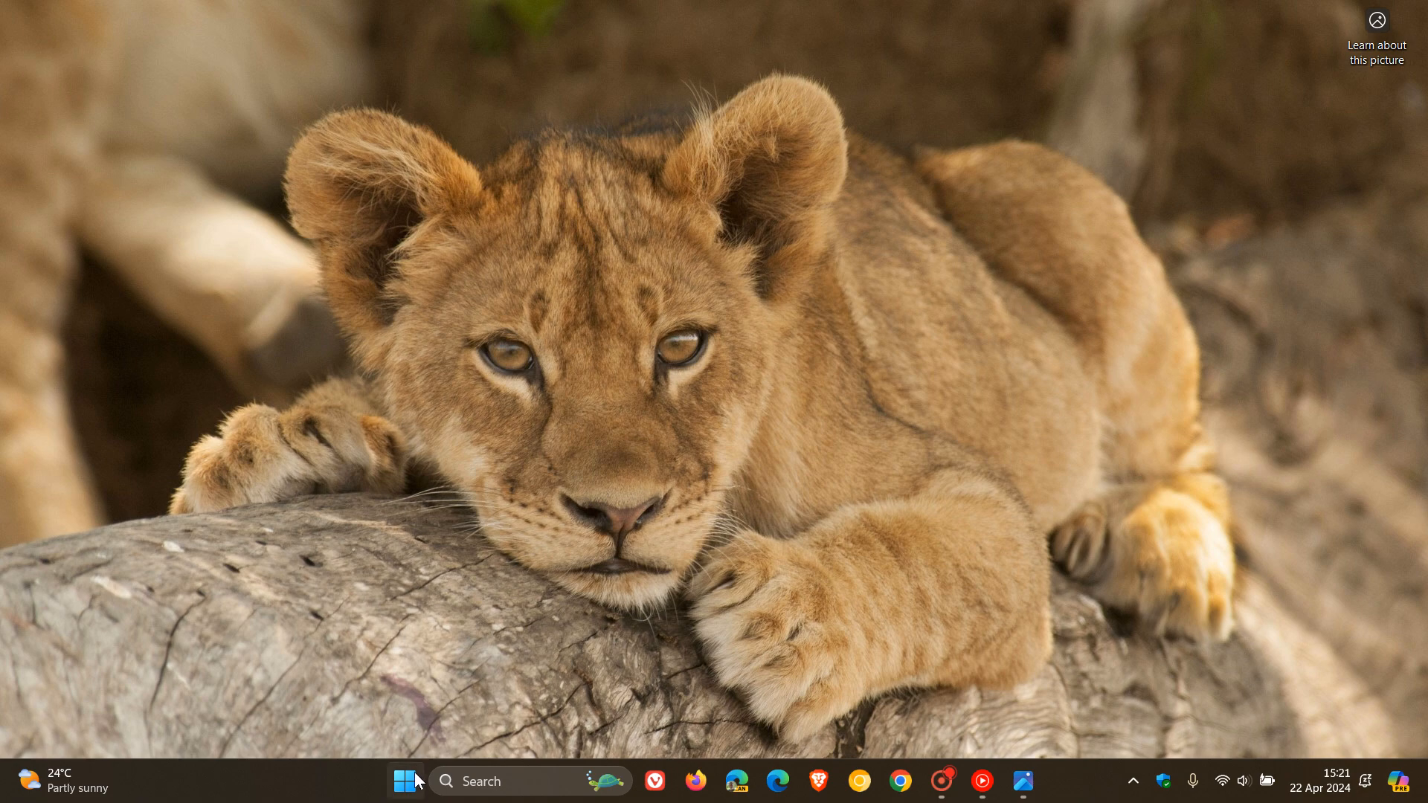
# - Bring up the All apps list showing entries from Accessibility through Firefox
pyautogui.click(403, 781)
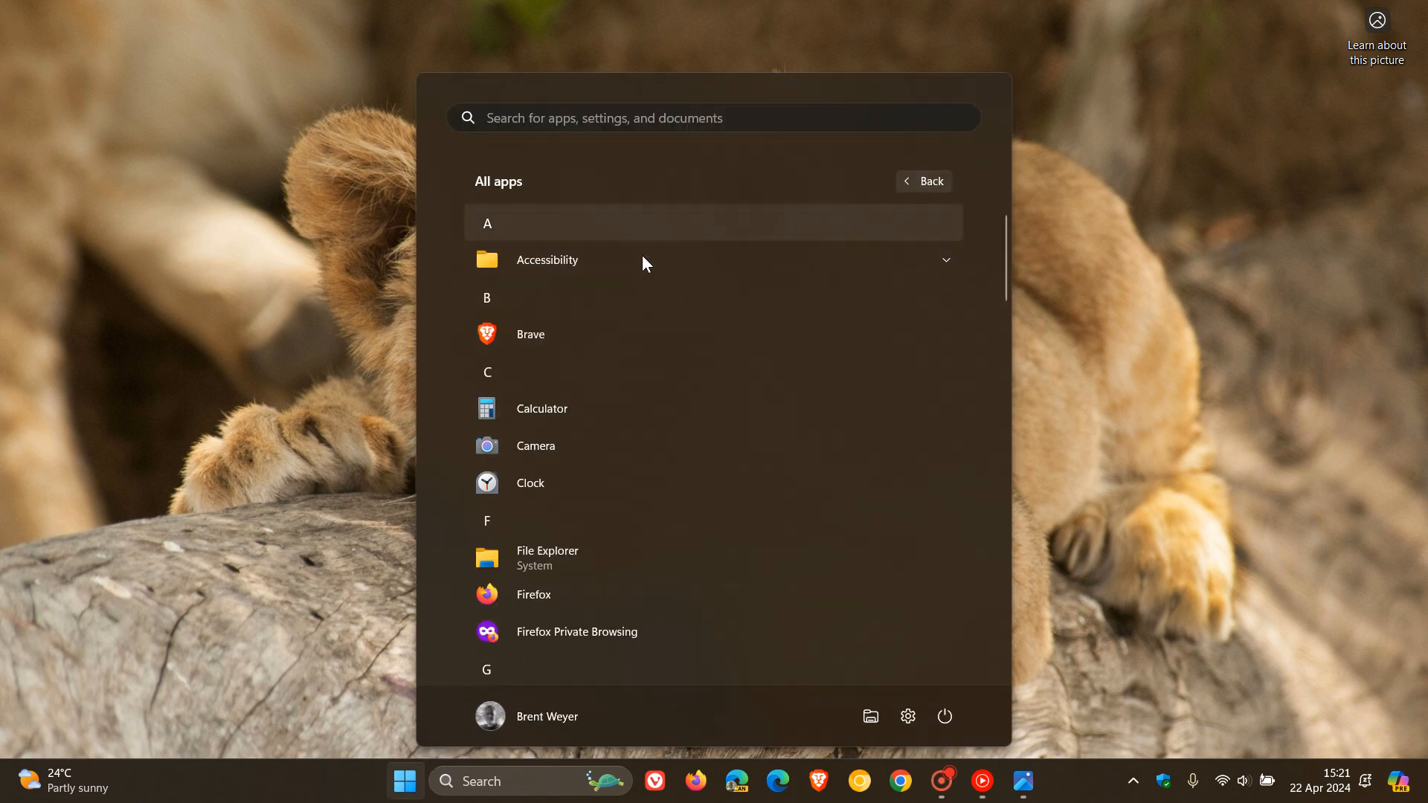
pyautogui.moveTo(760, 378)
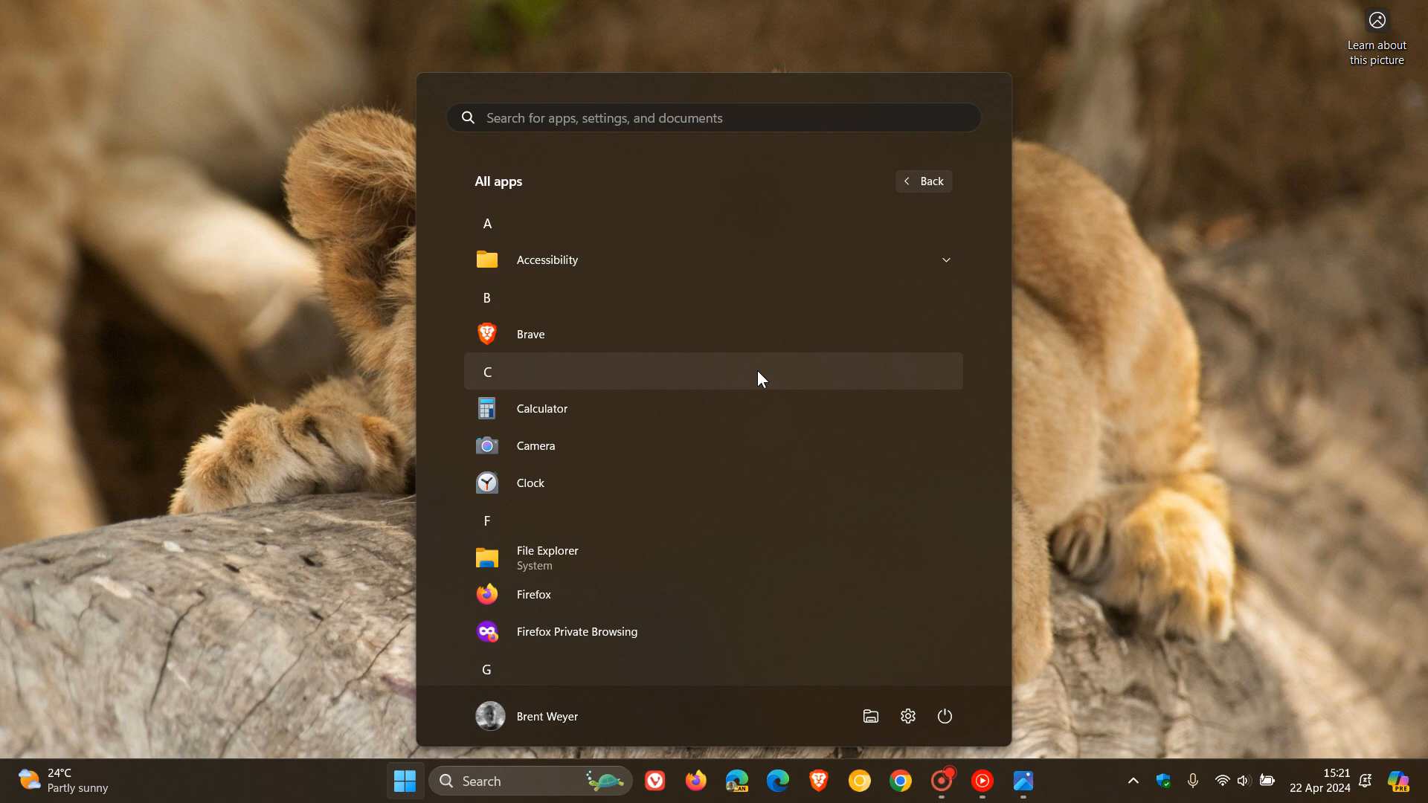
pyautogui.moveTo(1201, 395)
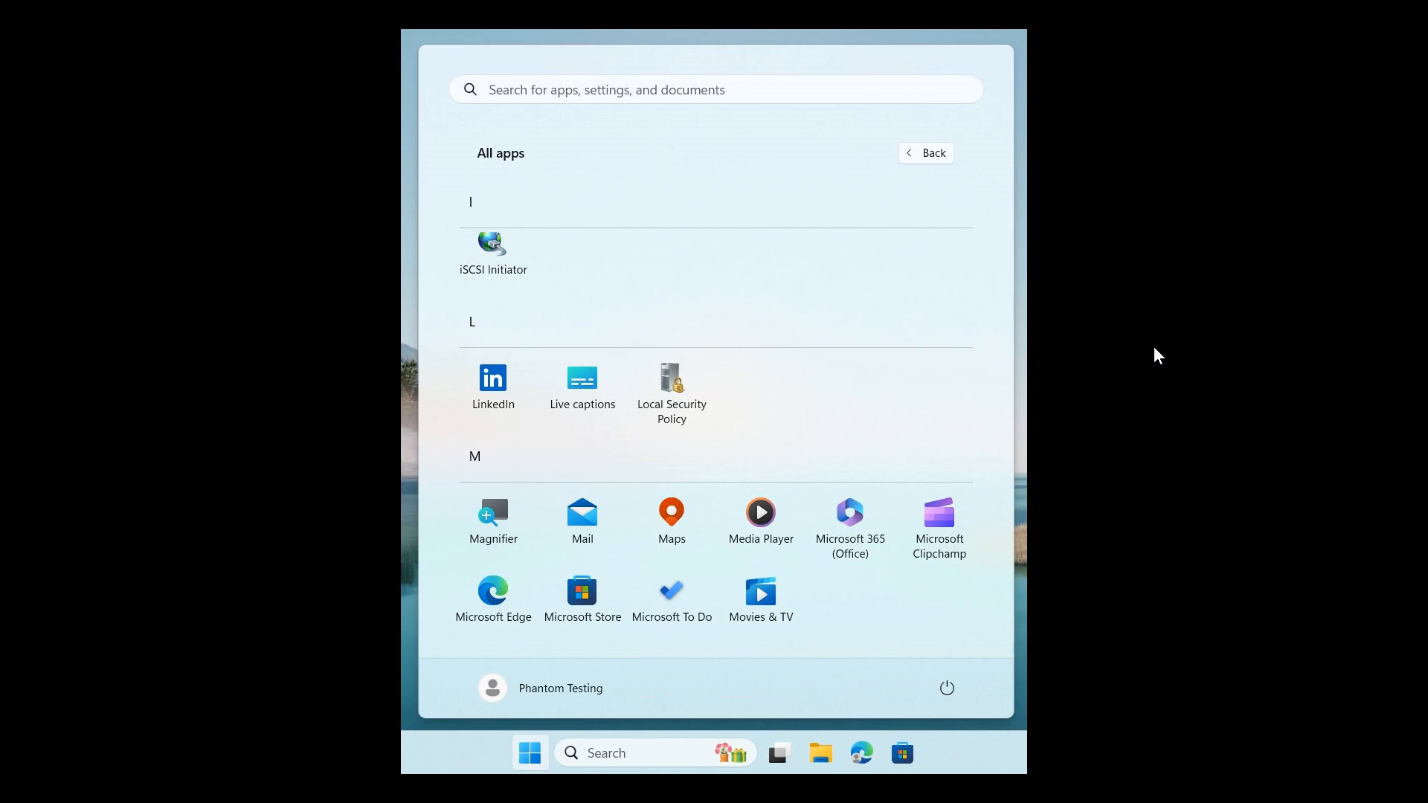
pyautogui.moveTo(804, 379)
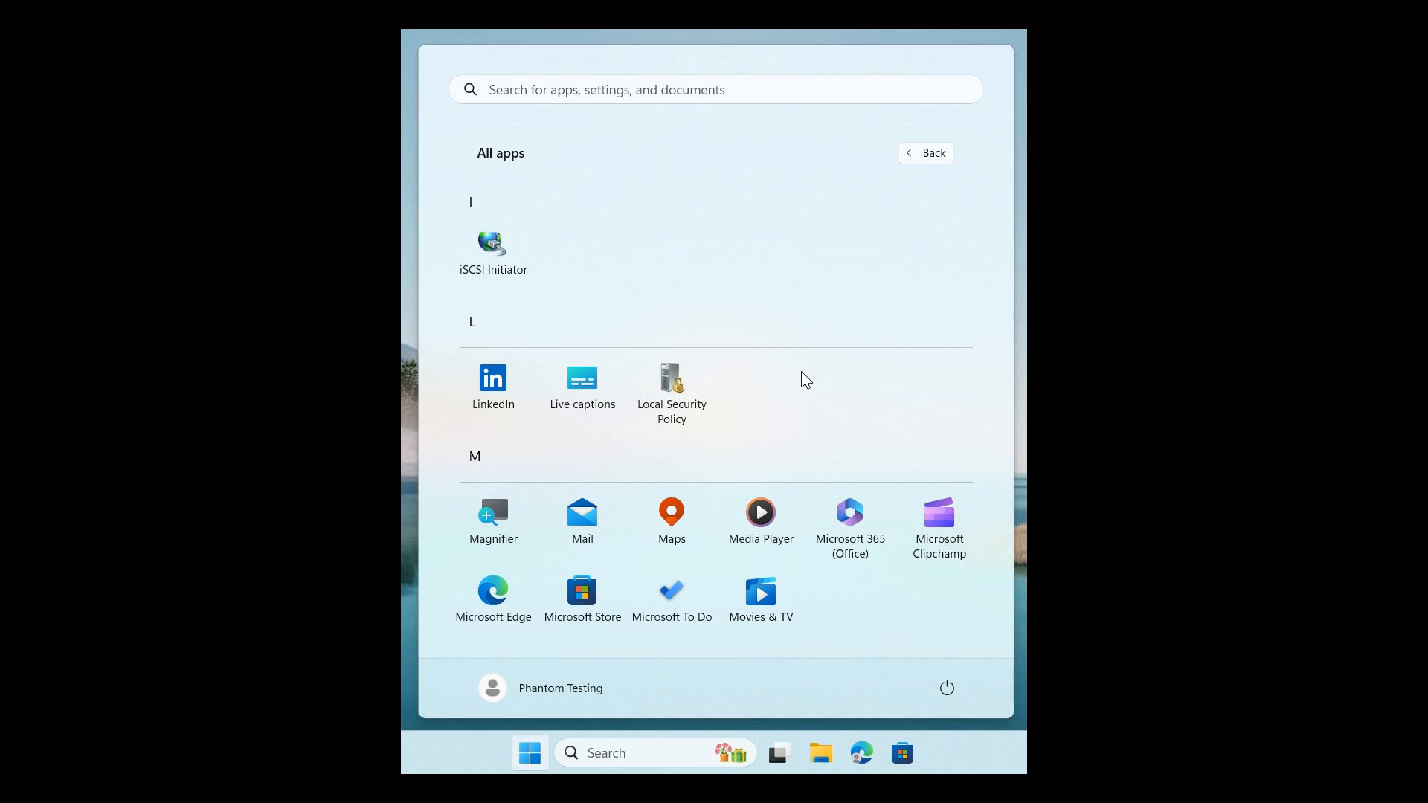
pyautogui.moveTo(838, 496)
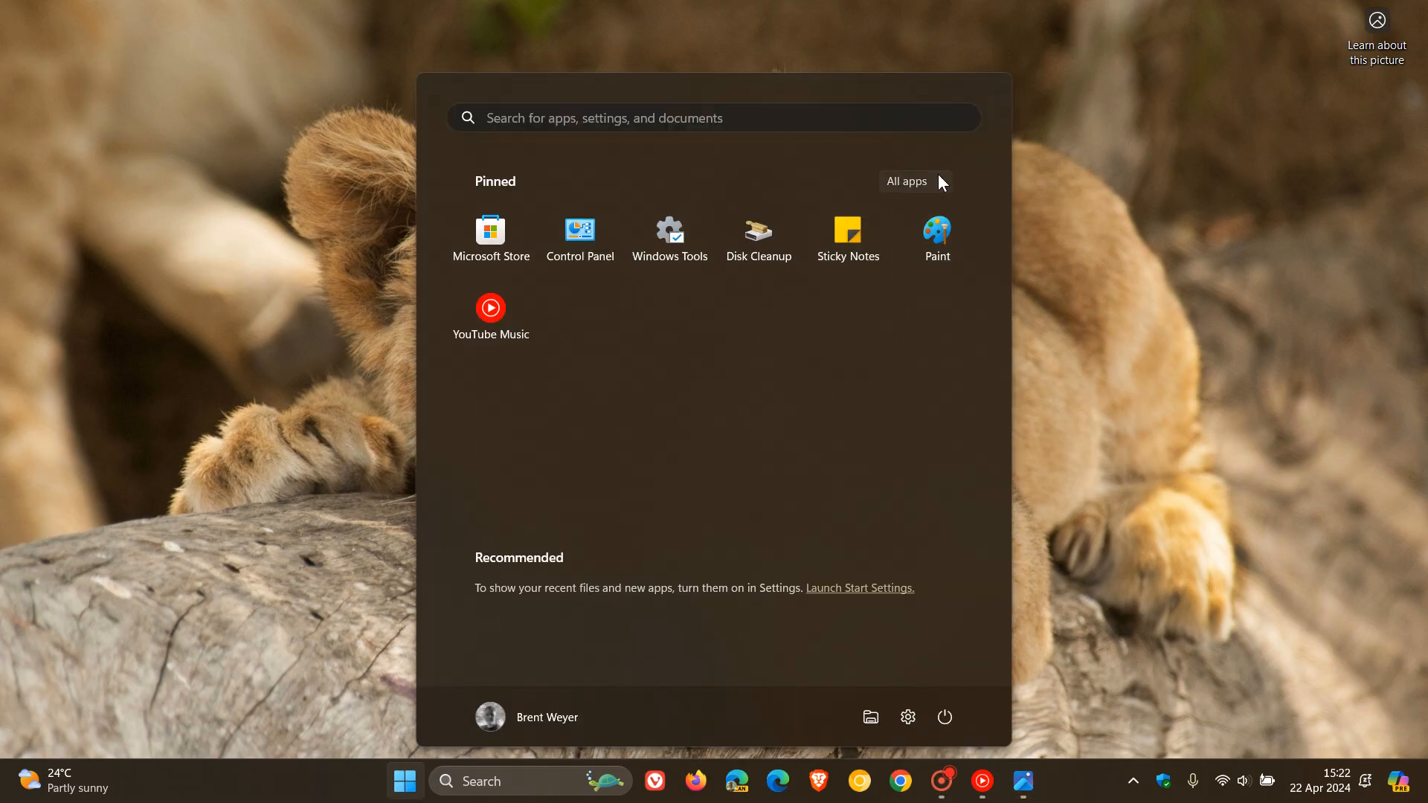
# - Return from the Pinned view to the alphabetical All apps list
pyautogui.click(906, 182)
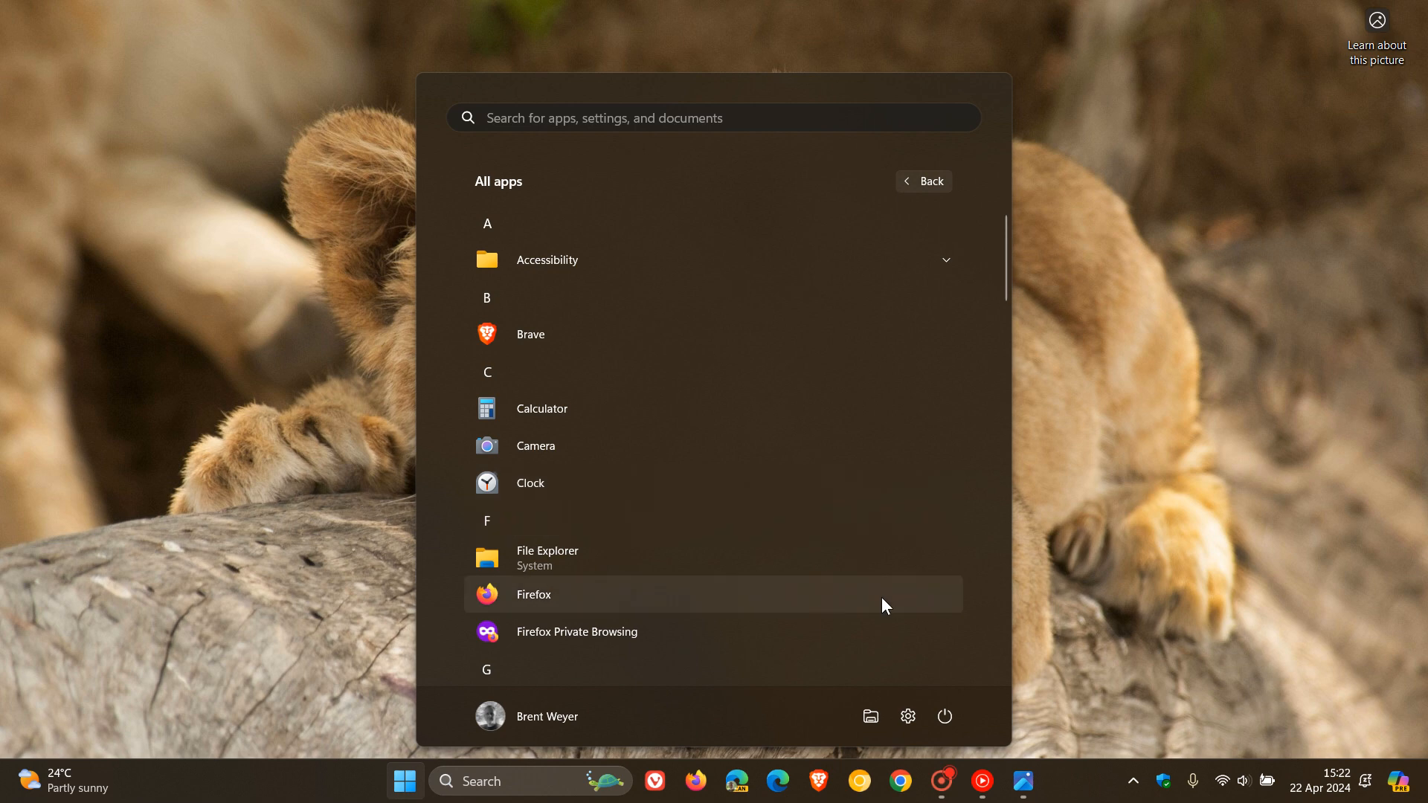
pyautogui.moveTo(687, 484)
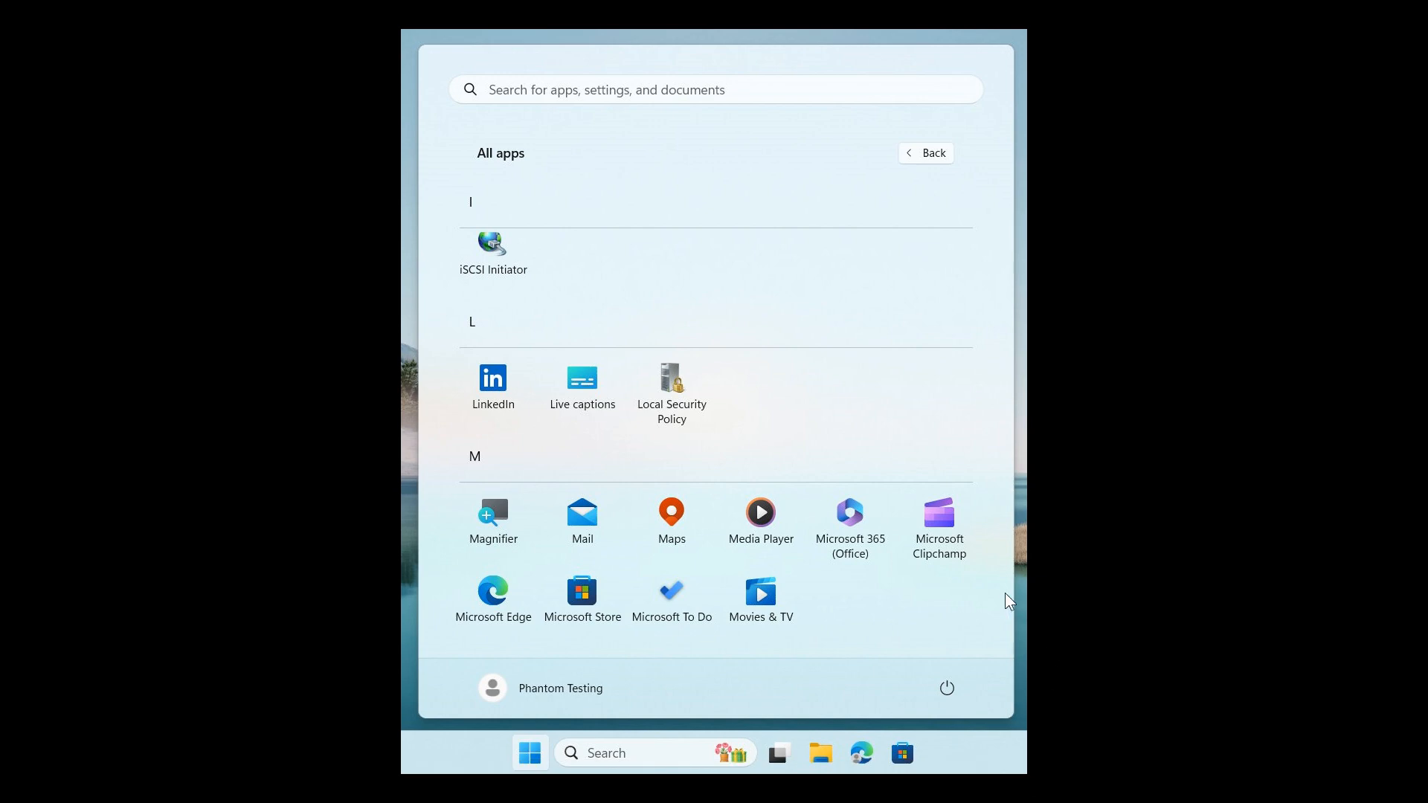
pyautogui.moveTo(829, 373)
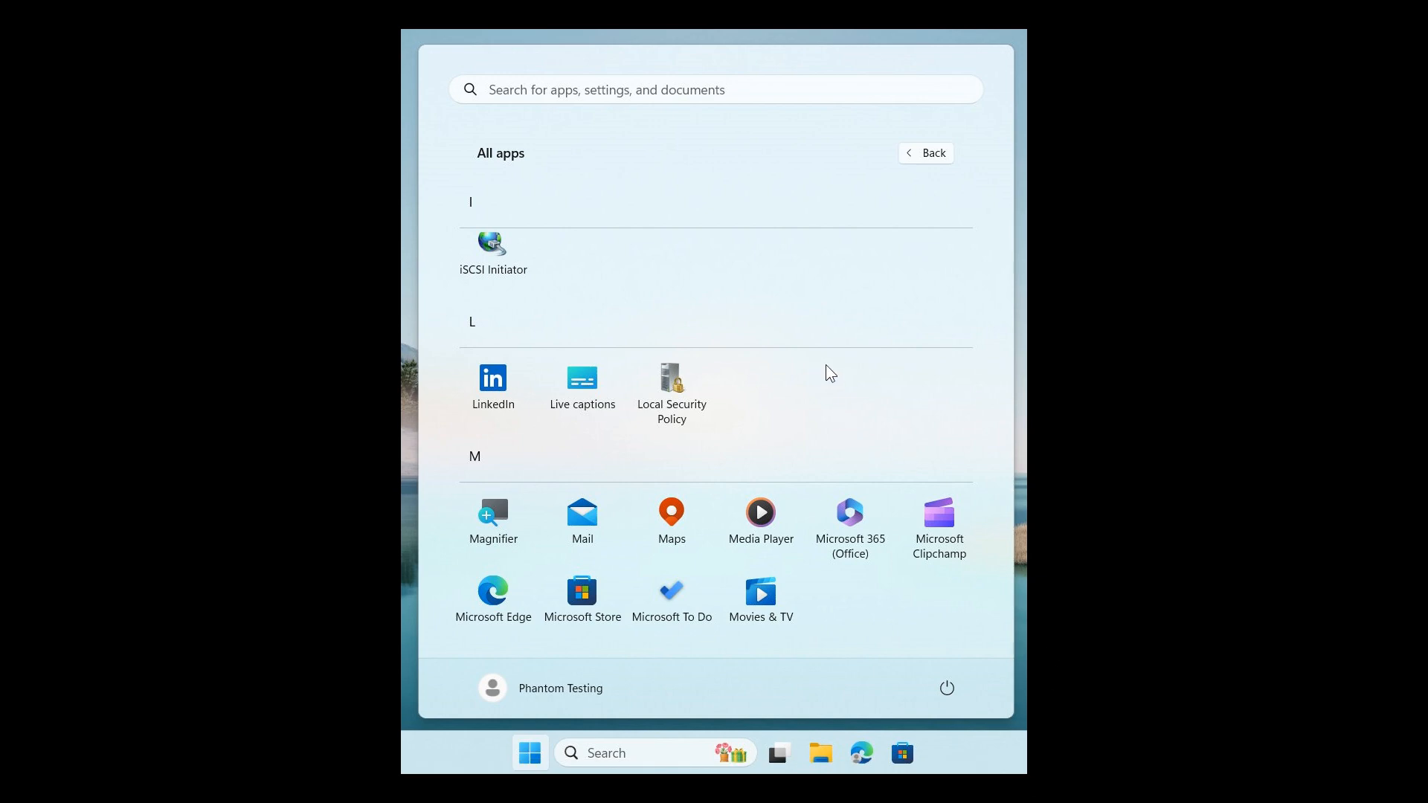
pyautogui.moveTo(686, 278)
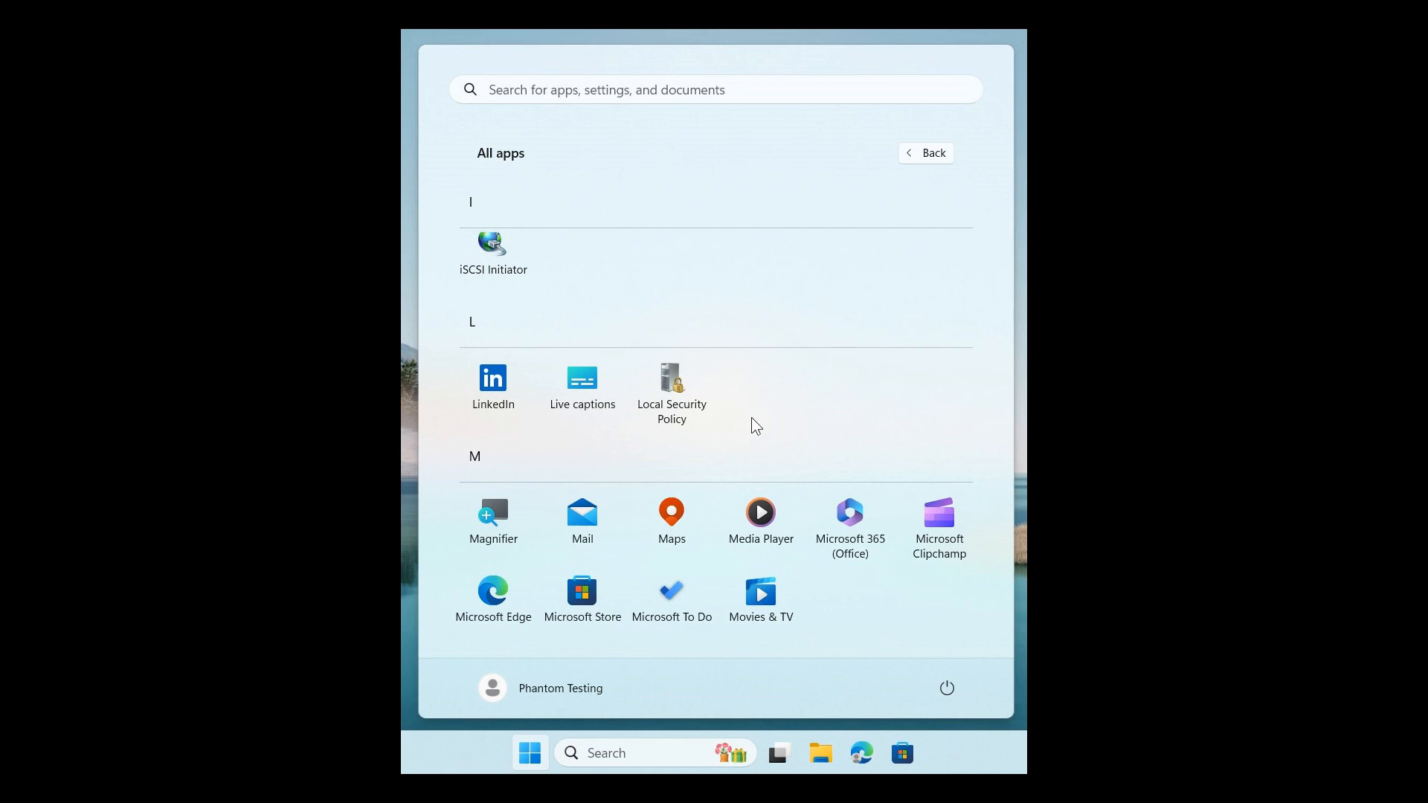
pyautogui.moveTo(485, 335)
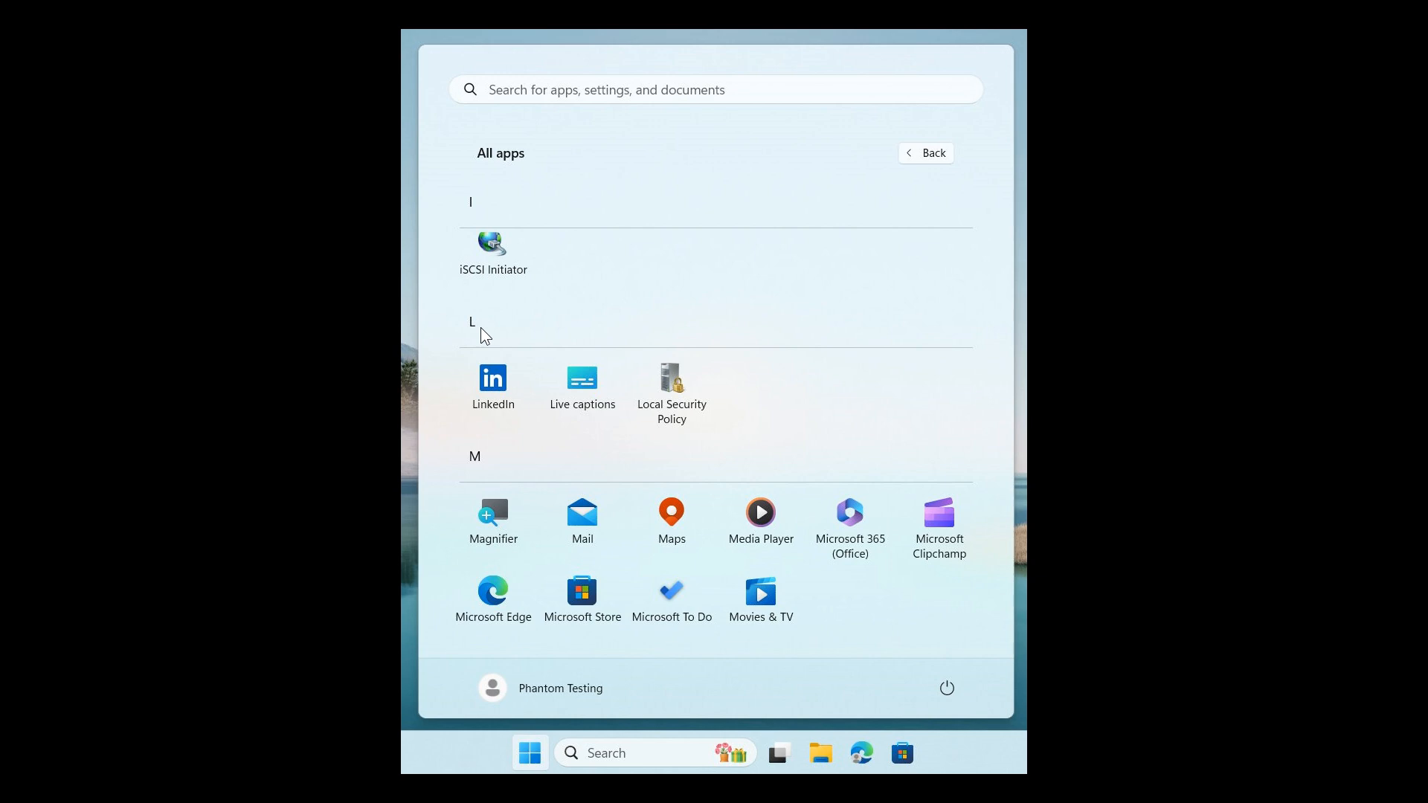
pyautogui.moveTo(537, 399)
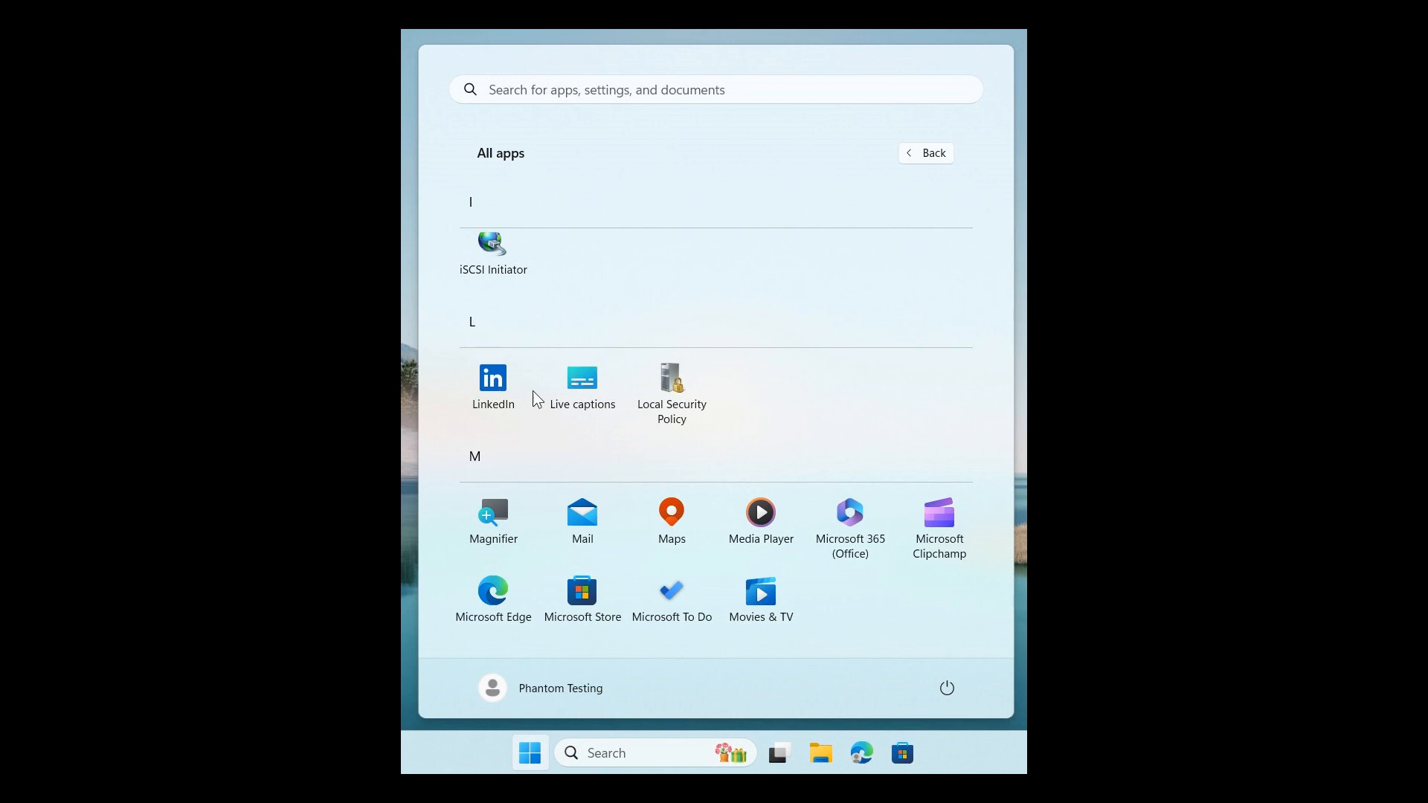
pyautogui.moveTo(913, 558)
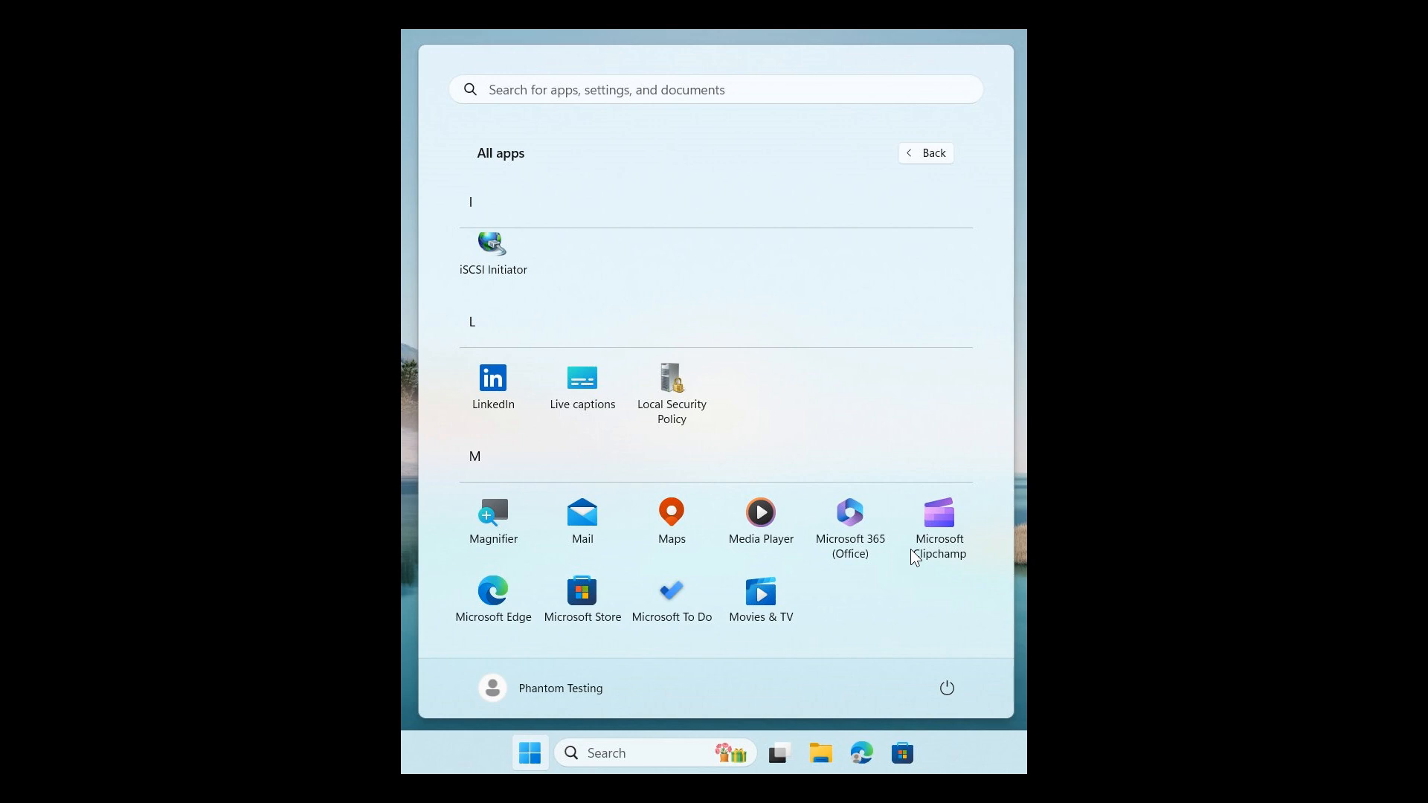
pyautogui.moveTo(897, 374)
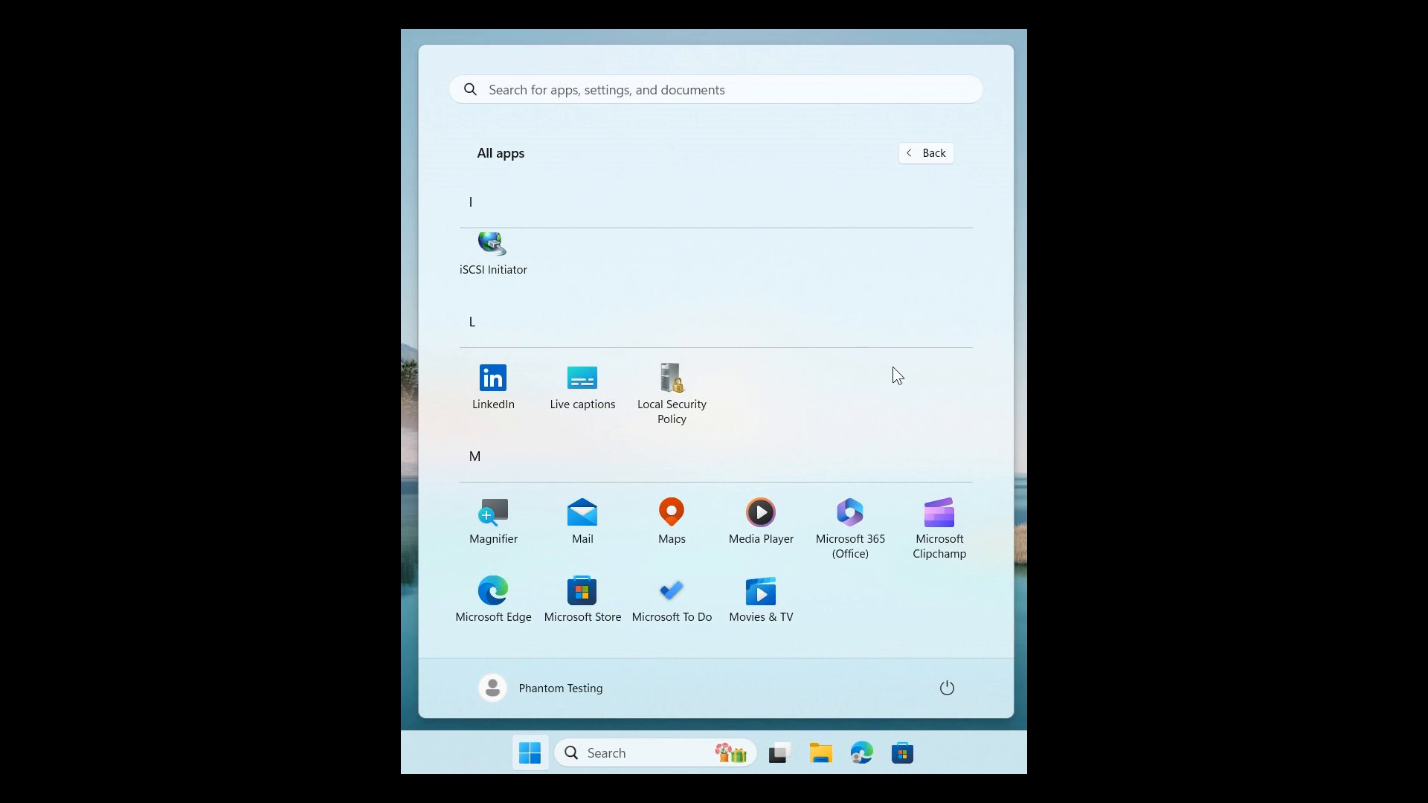
pyautogui.moveTo(774, 329)
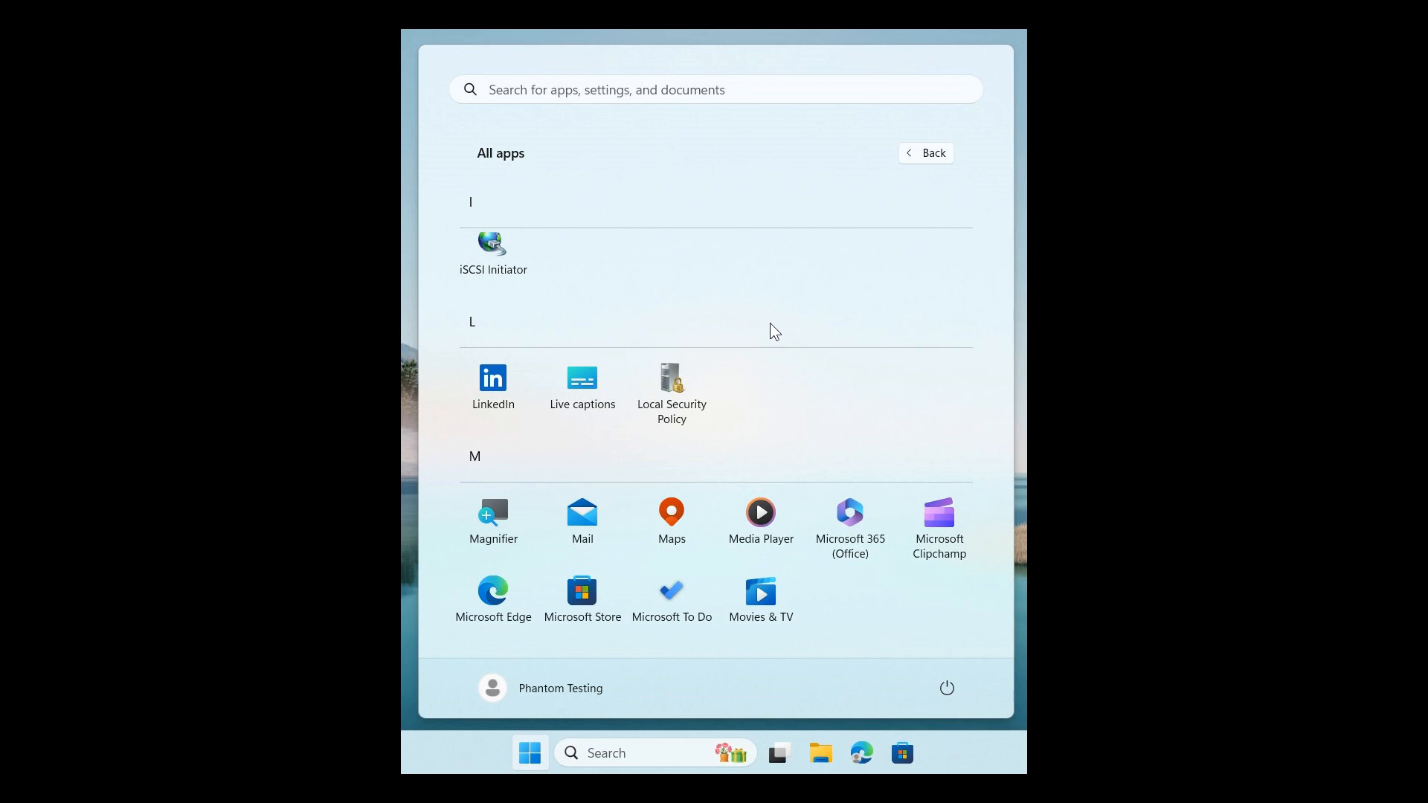
pyautogui.moveTo(811, 492)
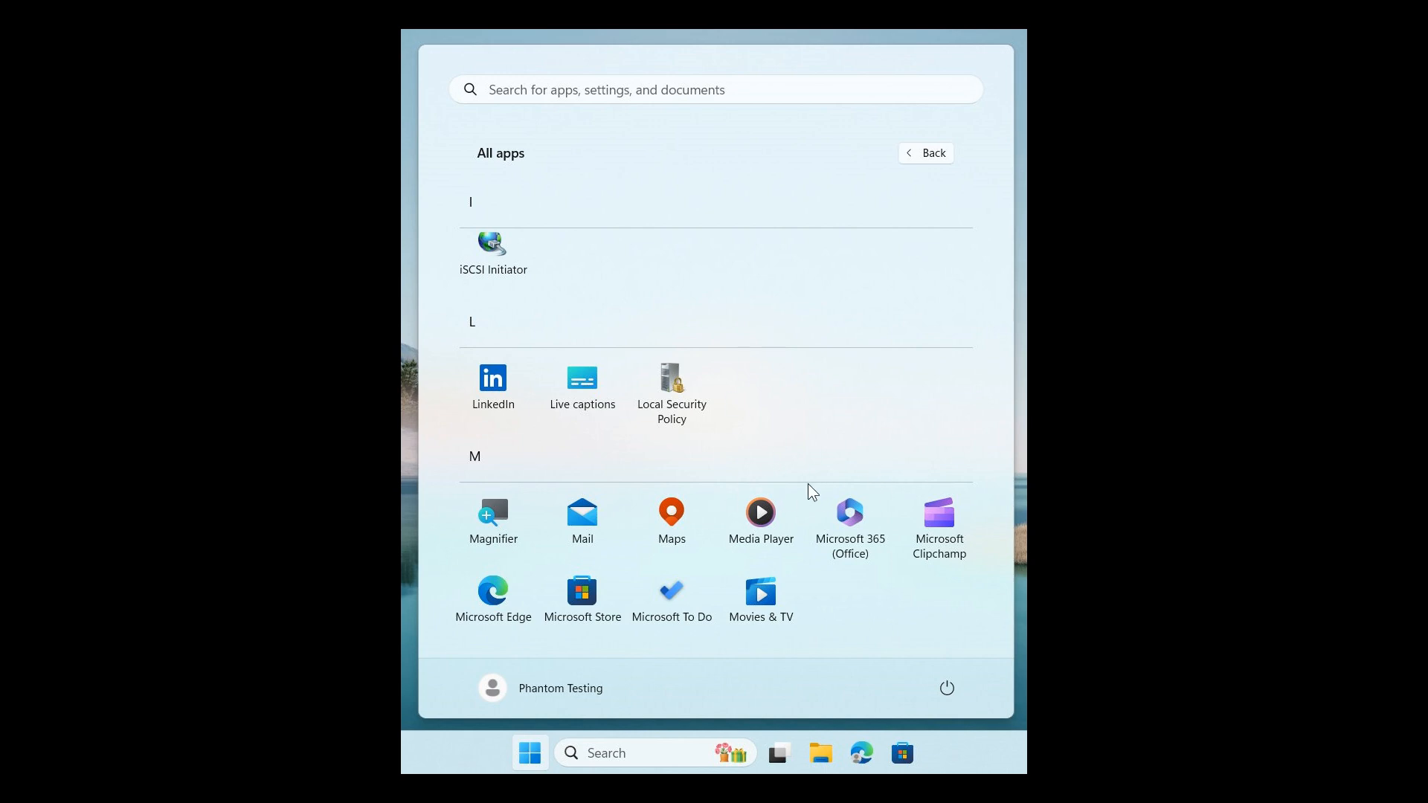
pyautogui.moveTo(797, 498)
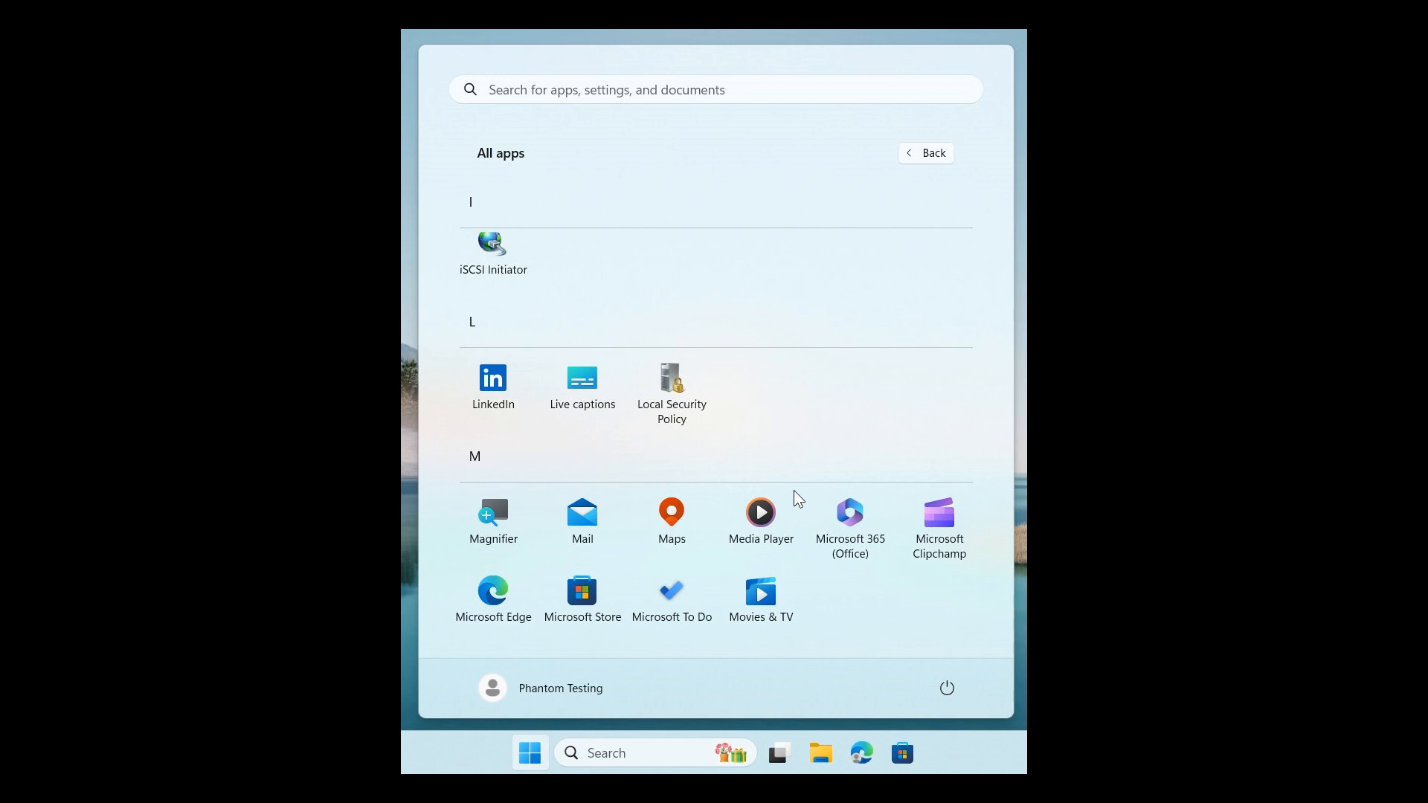
pyautogui.moveTo(818, 430)
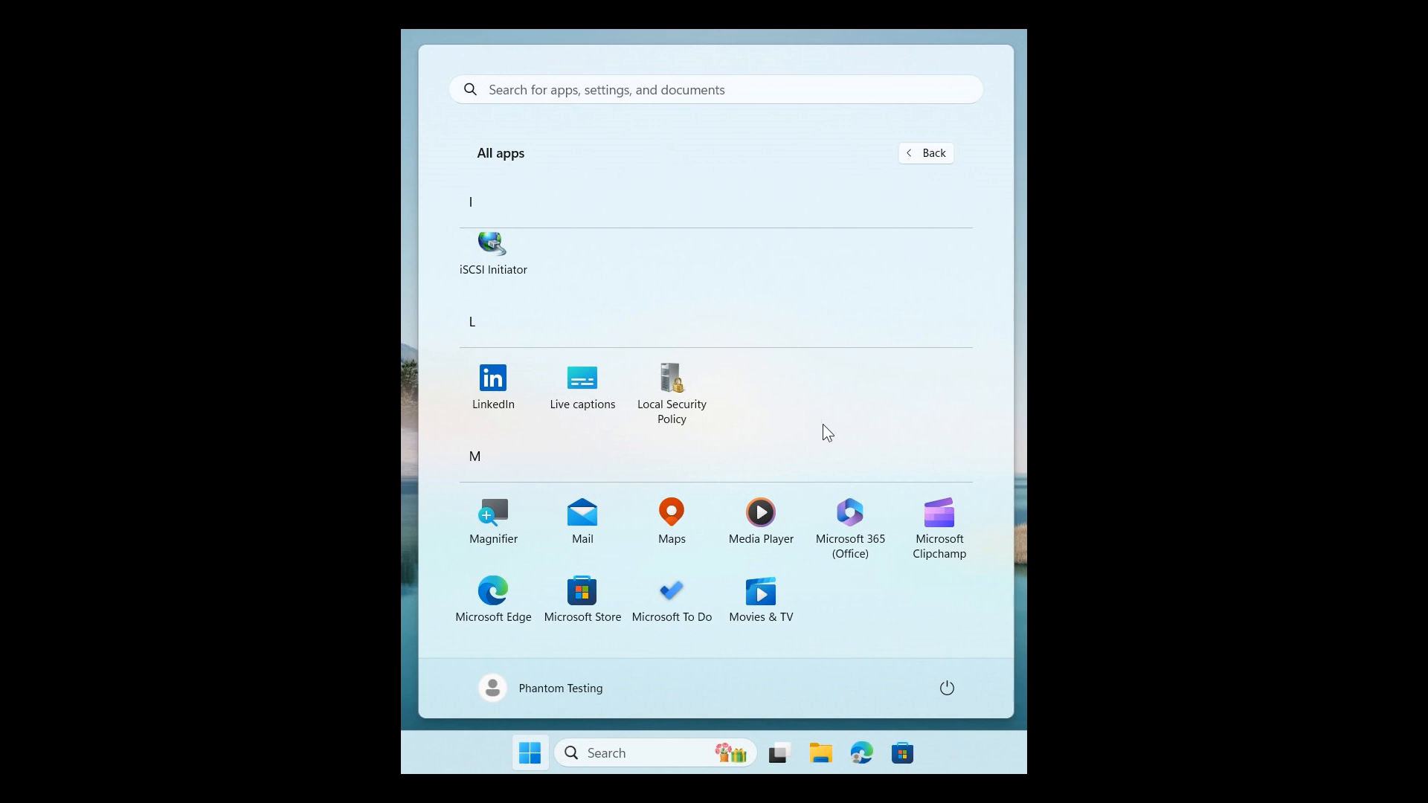
pyautogui.moveTo(843, 391)
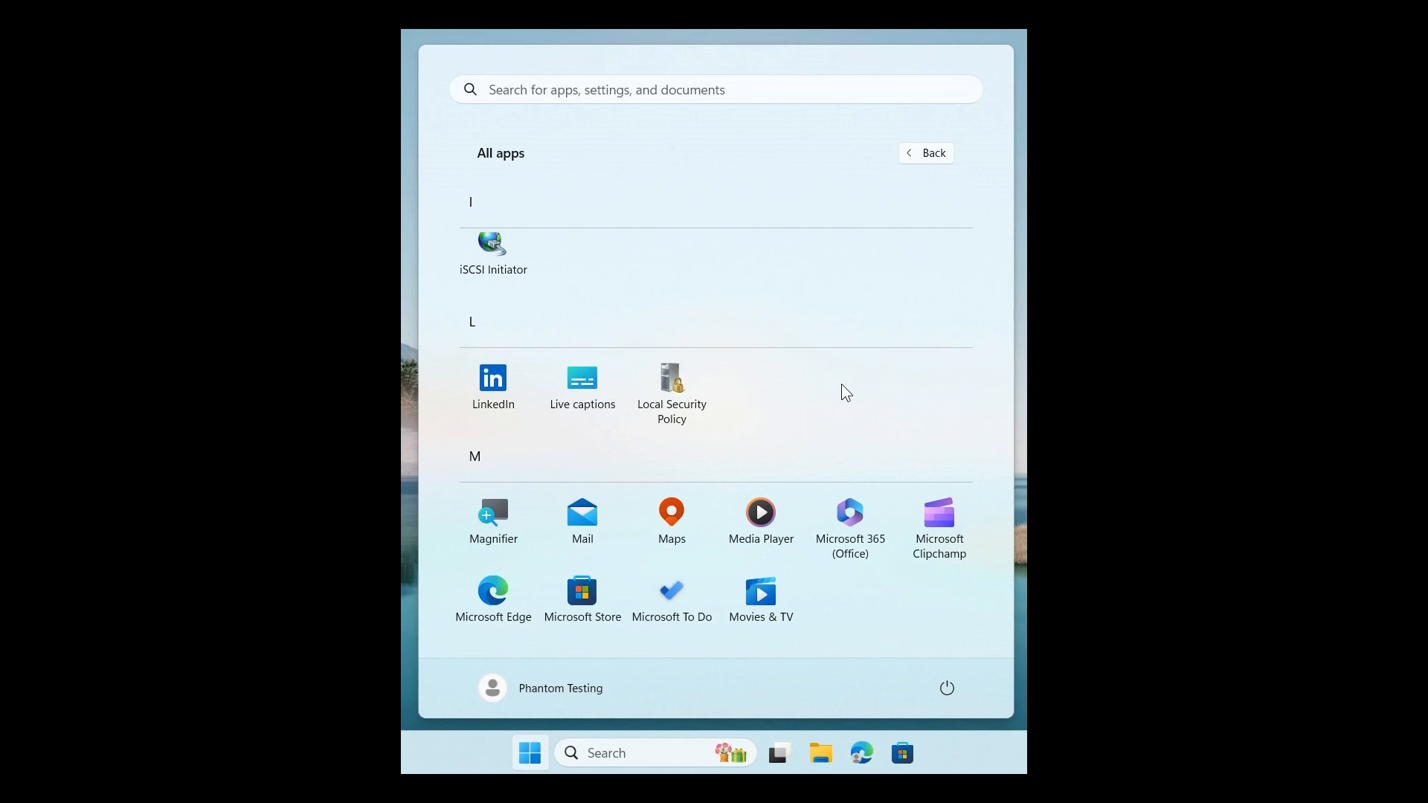
pyautogui.moveTo(882, 370)
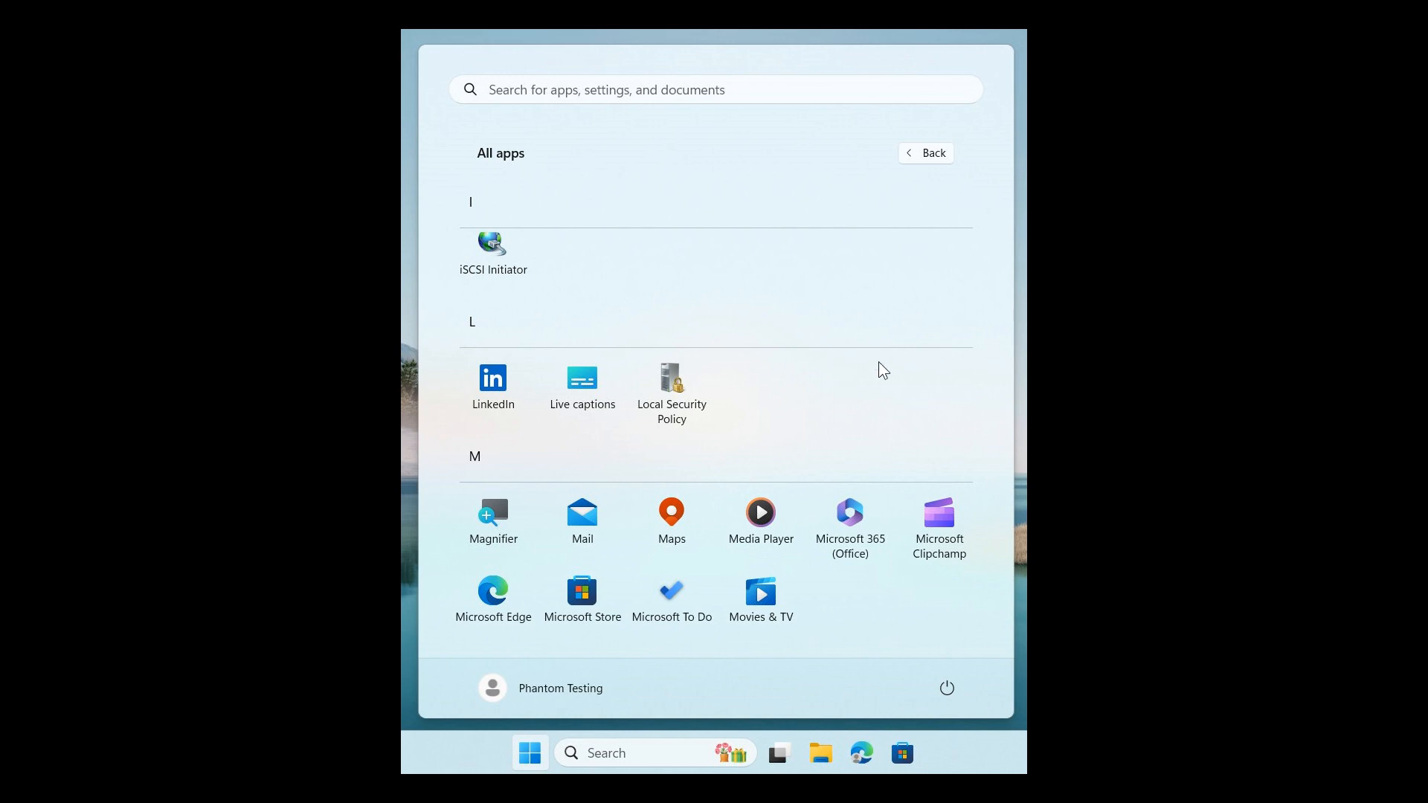